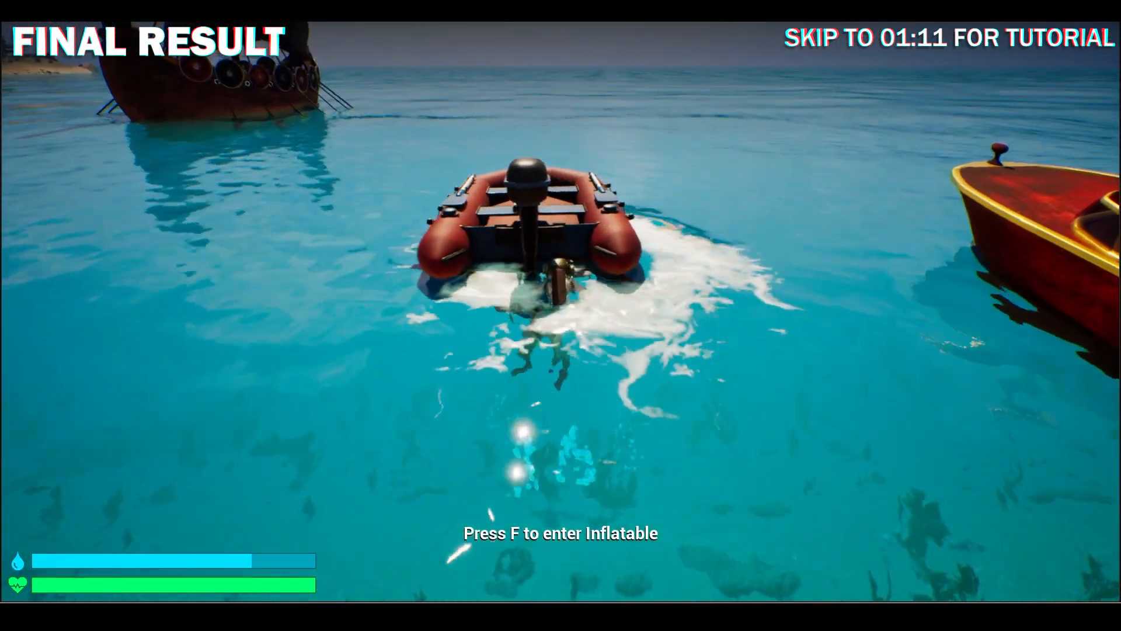
Leave the foam-wake gameplay preview and return to the IslandMapDay level with Boats > Blueprints showing
{"action": "key", "text": "f"}
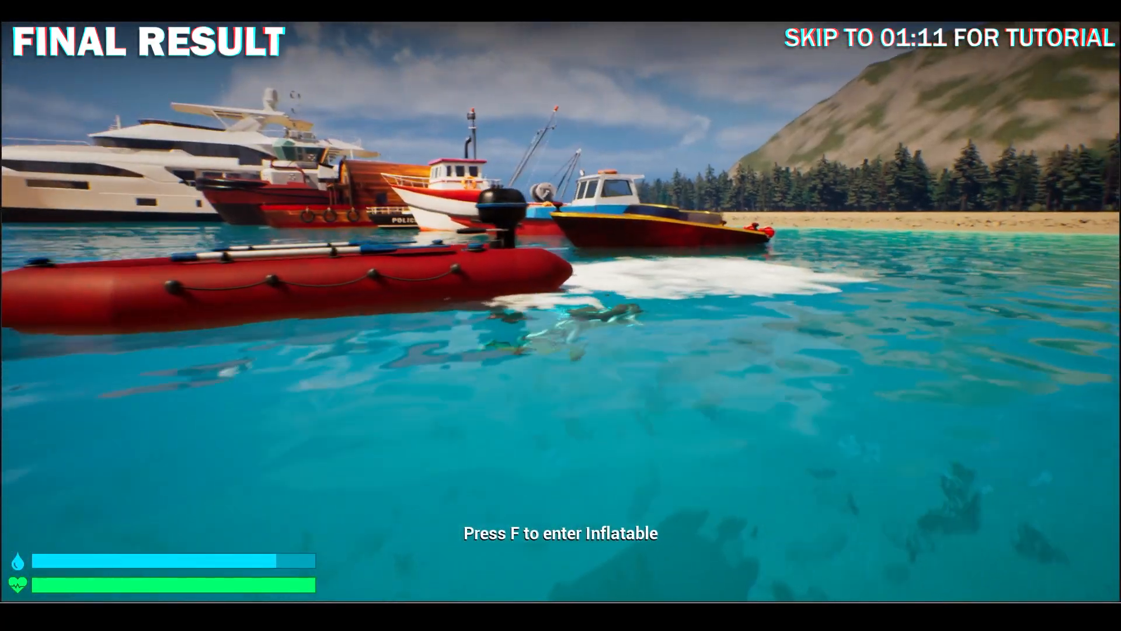
{"action": "key", "text": "f"}
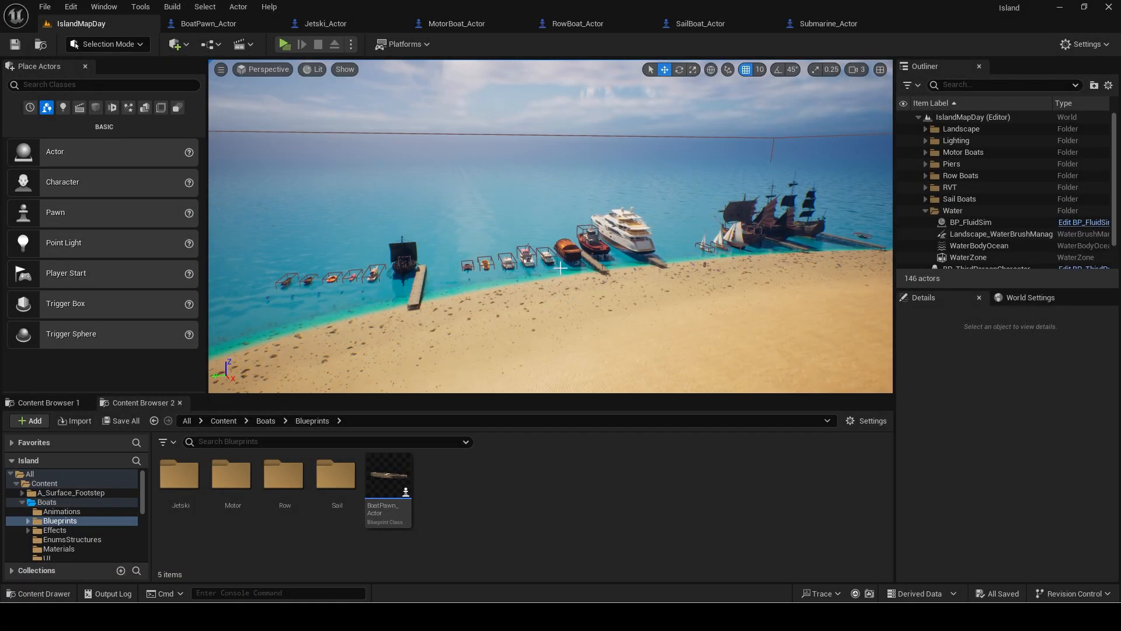
{"action": "left_click", "coordinate": [927, 152]}
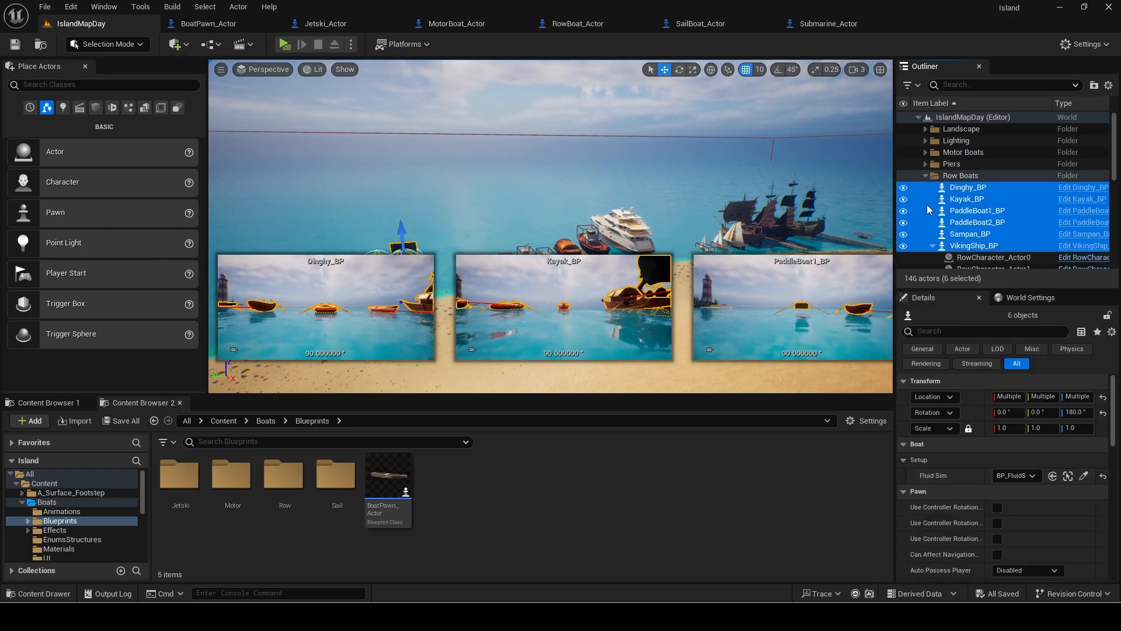
{"action": "left_click", "coordinate": [285, 44]}
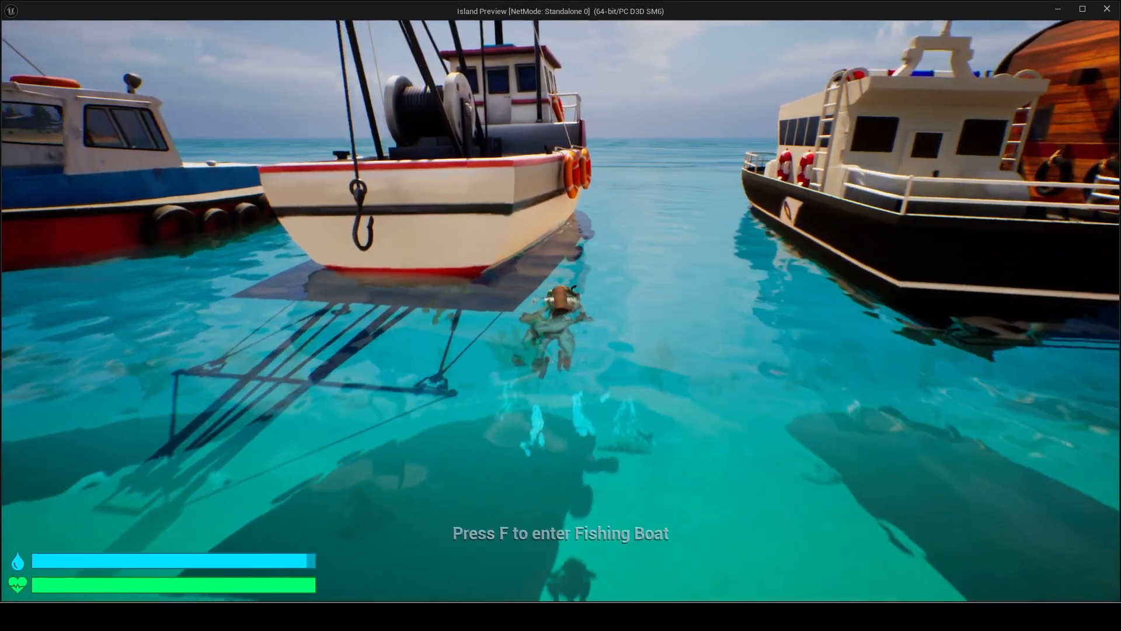
{"action": "key", "text": "f"}
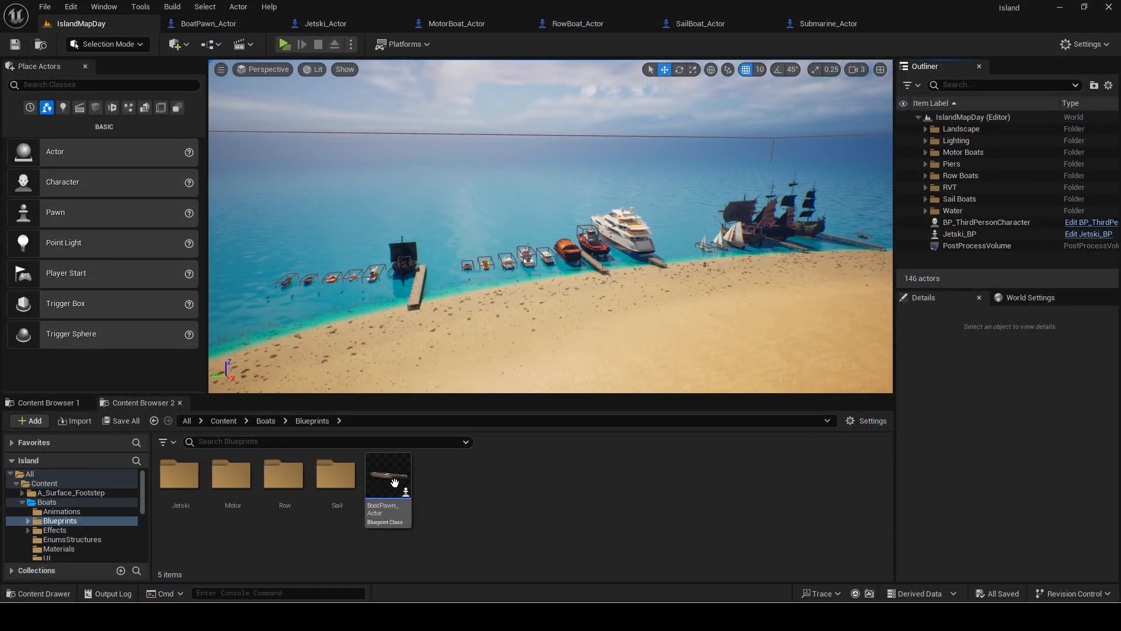
In BoatPawn_Actor, branch on Walkable? and call Add Fluid Simulation from False
{"action": "double_click", "coordinate": [388, 476]}
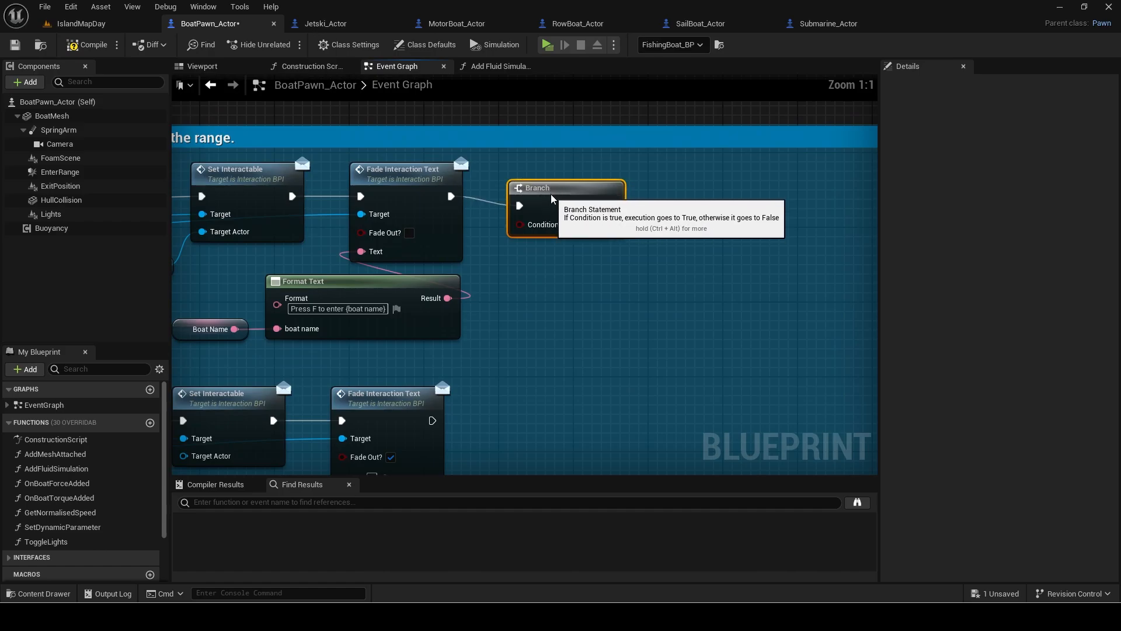
{"action": "type", "text": "walka"}
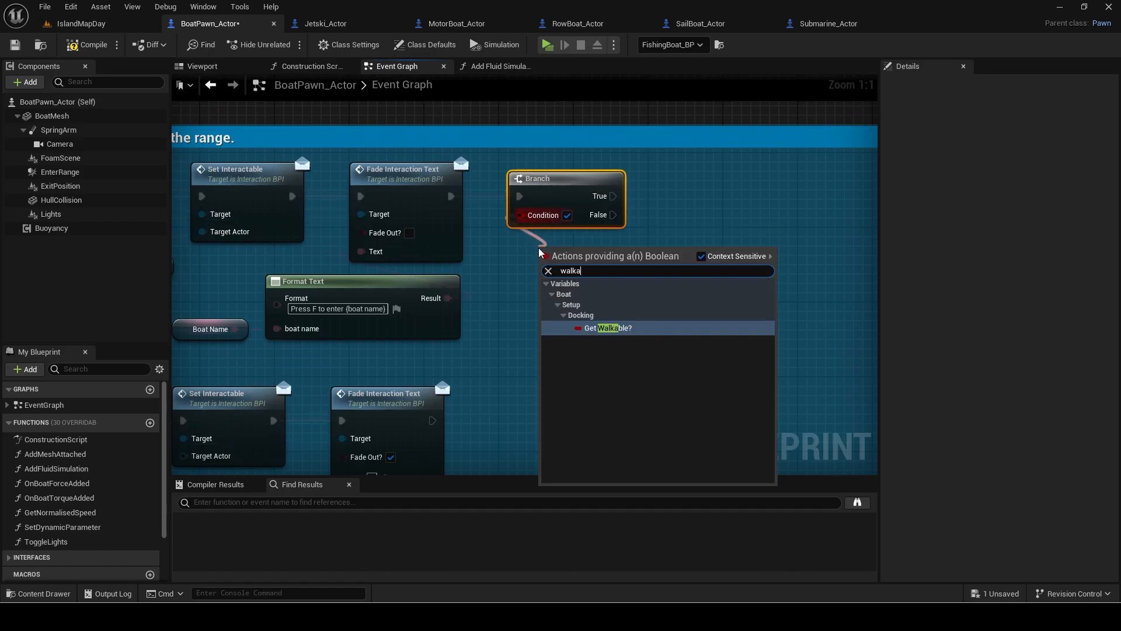
{"action": "left_click", "coordinate": [609, 328]}
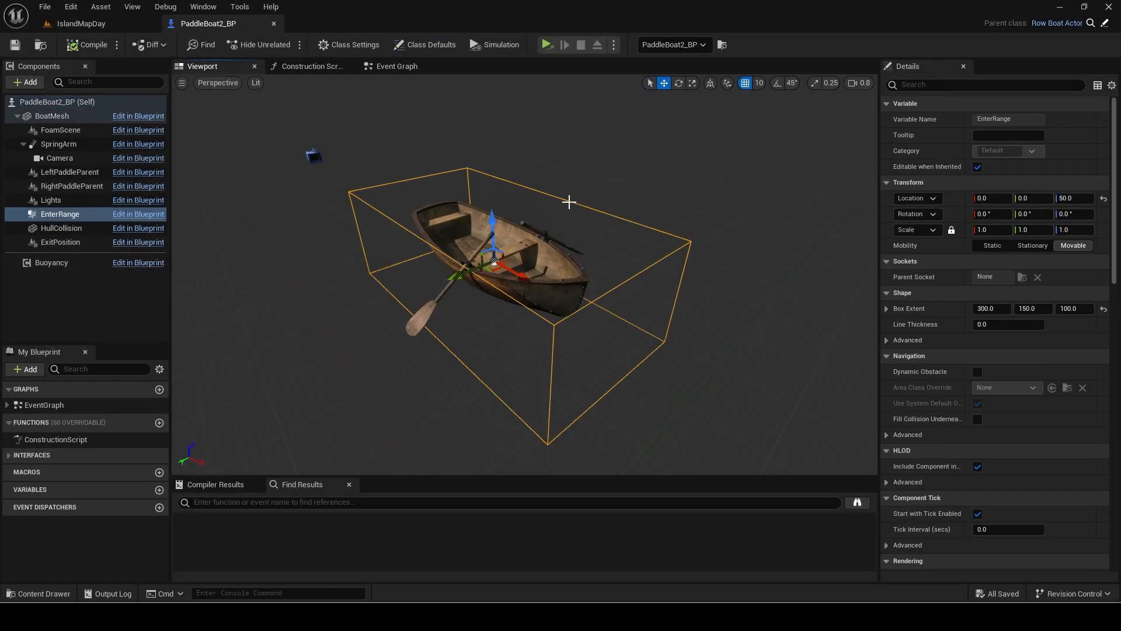
{"action": "mouse_move", "coordinate": [573, 219]}
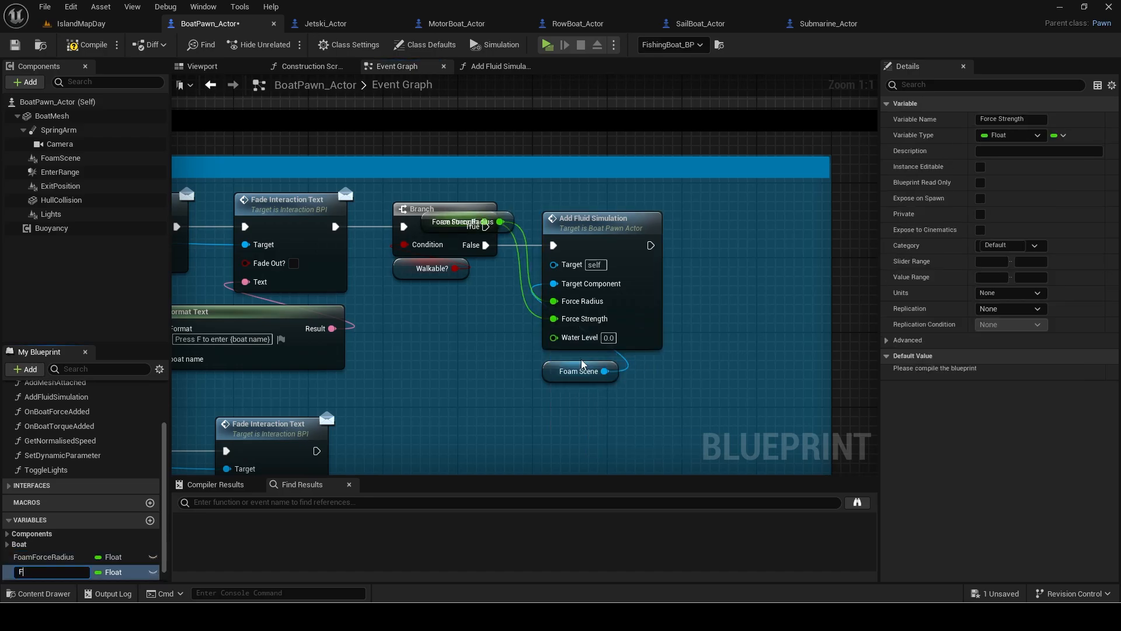
Add a FoamForceStrength float and a Branch testing Is Timer Active by Handle on BoatInputTimer
{"action": "type", "text": "oamForceStre"}
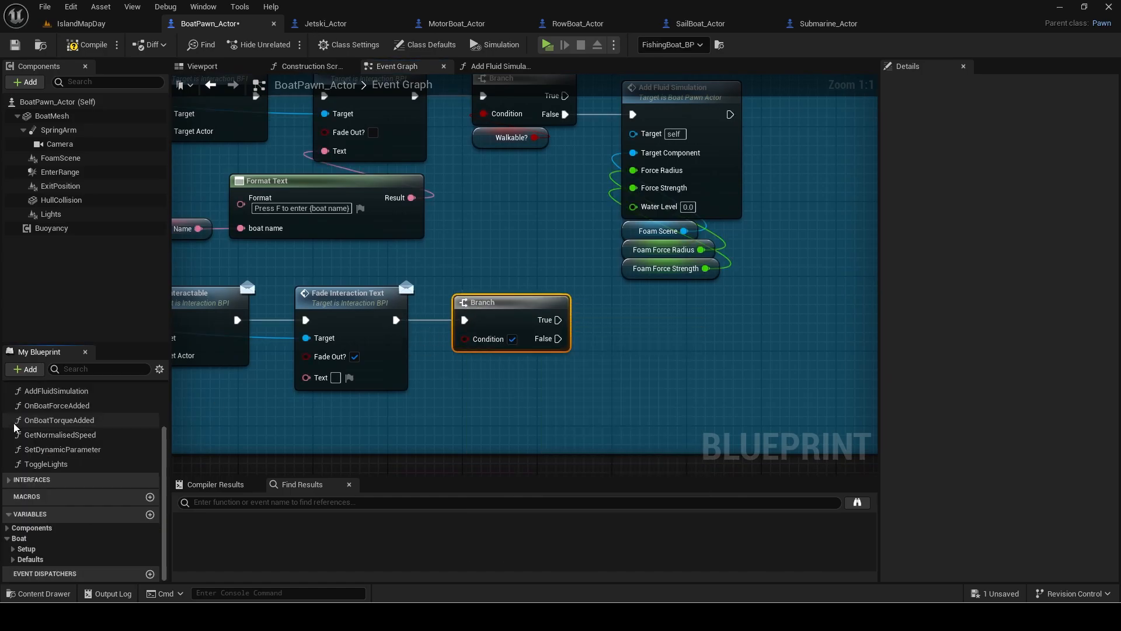
{"action": "left_click", "coordinate": [30, 485]}
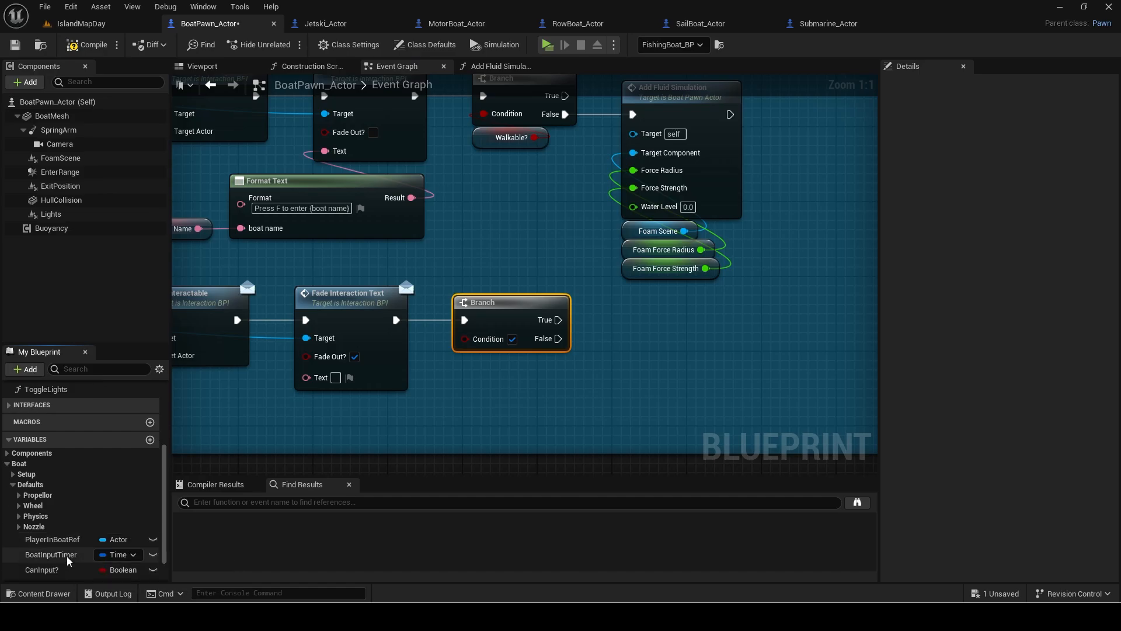
{"action": "left_click", "coordinate": [51, 554]}
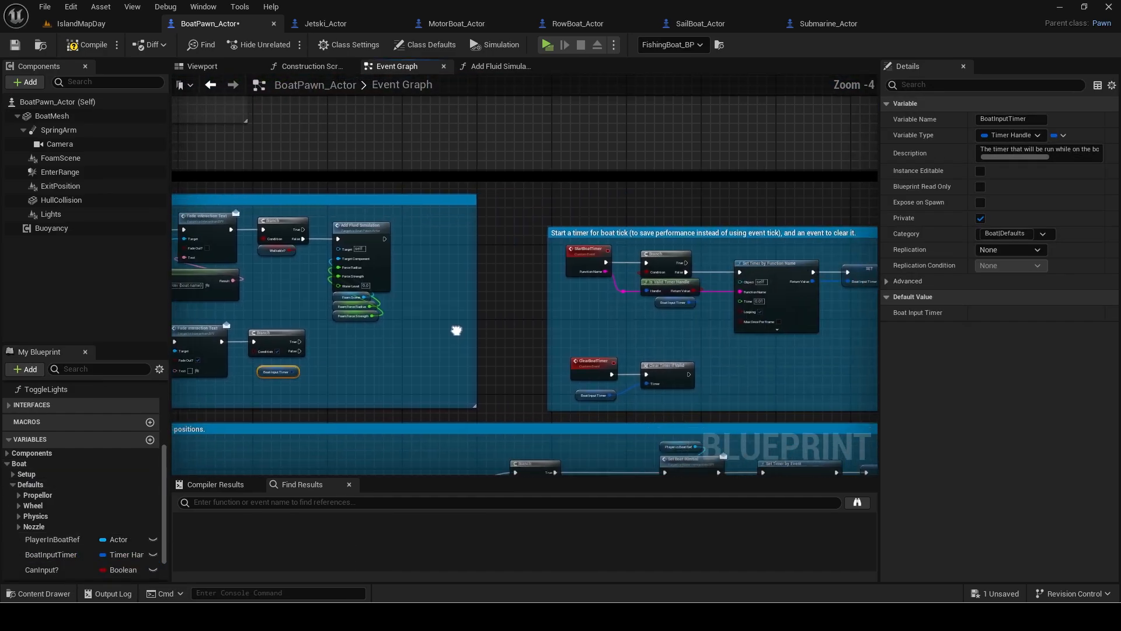
{"action": "scroll", "scroll_direction": "up", "scroll_amount": 3}
{"action": "type", "text": "is ac"}
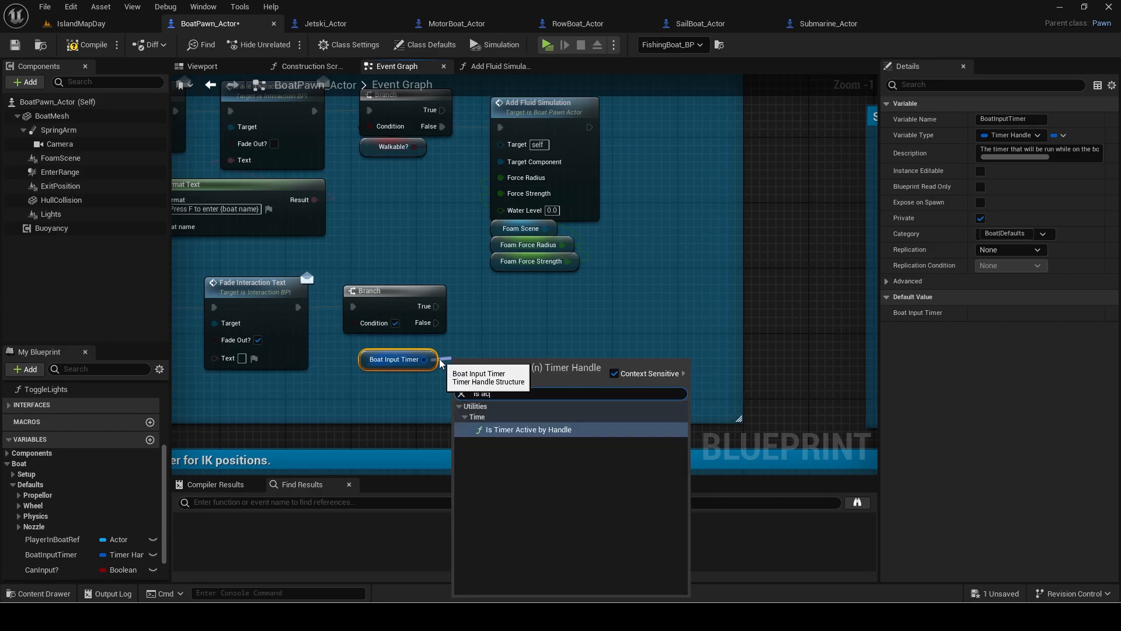
{"action": "left_click", "coordinate": [527, 429]}
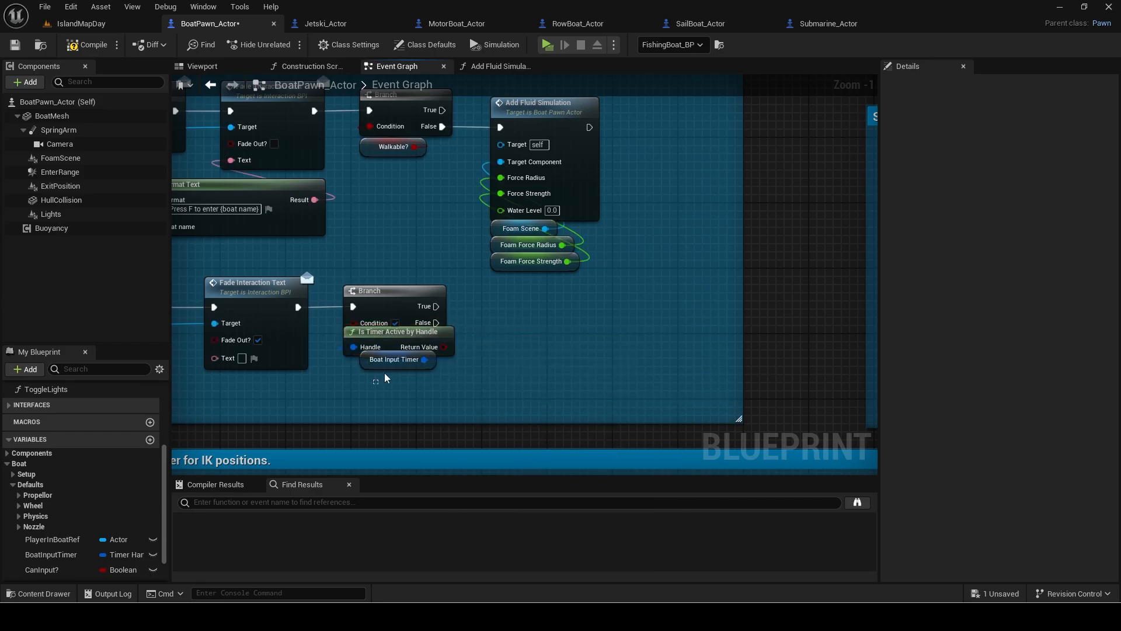
{"action": "mouse_move", "coordinate": [395, 348]}
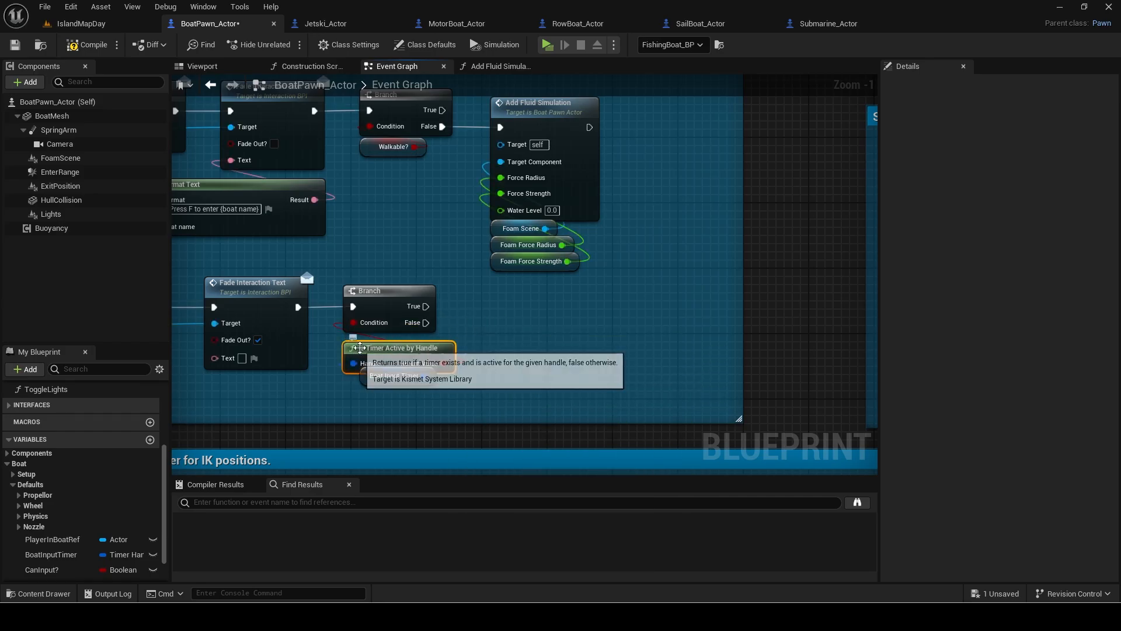
{"action": "left_click", "coordinate": [382, 376]}
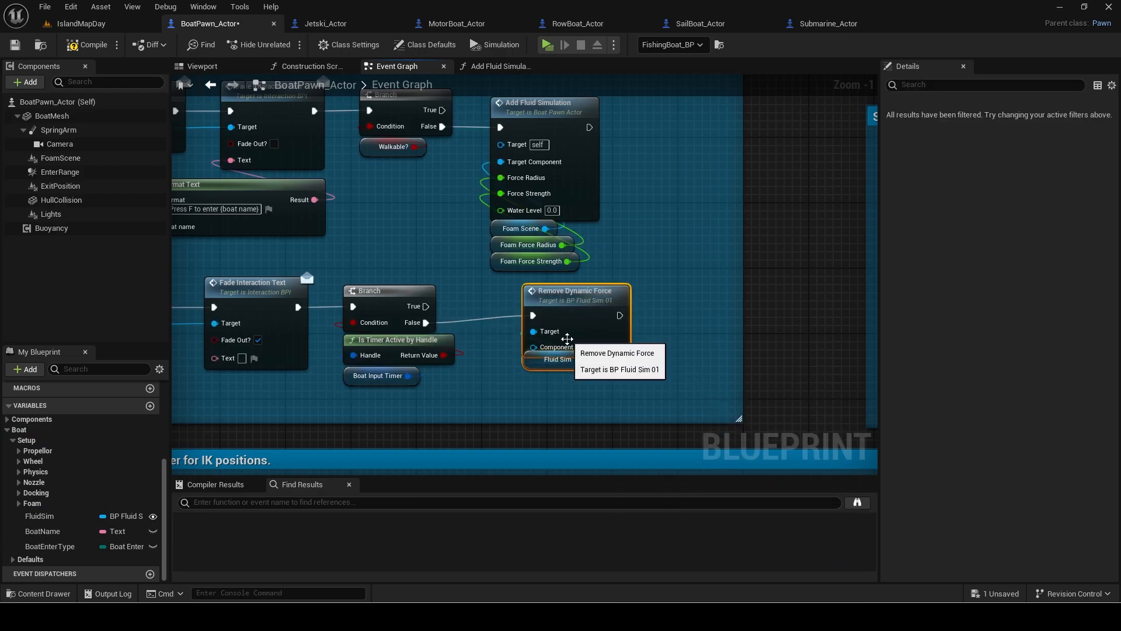
Feed Fluid Sim and Foam Scene into Remove Dynamic Force within the StartBoatTimer/ClearBoatTimer comment
{"action": "left_click", "coordinate": [522, 229]}
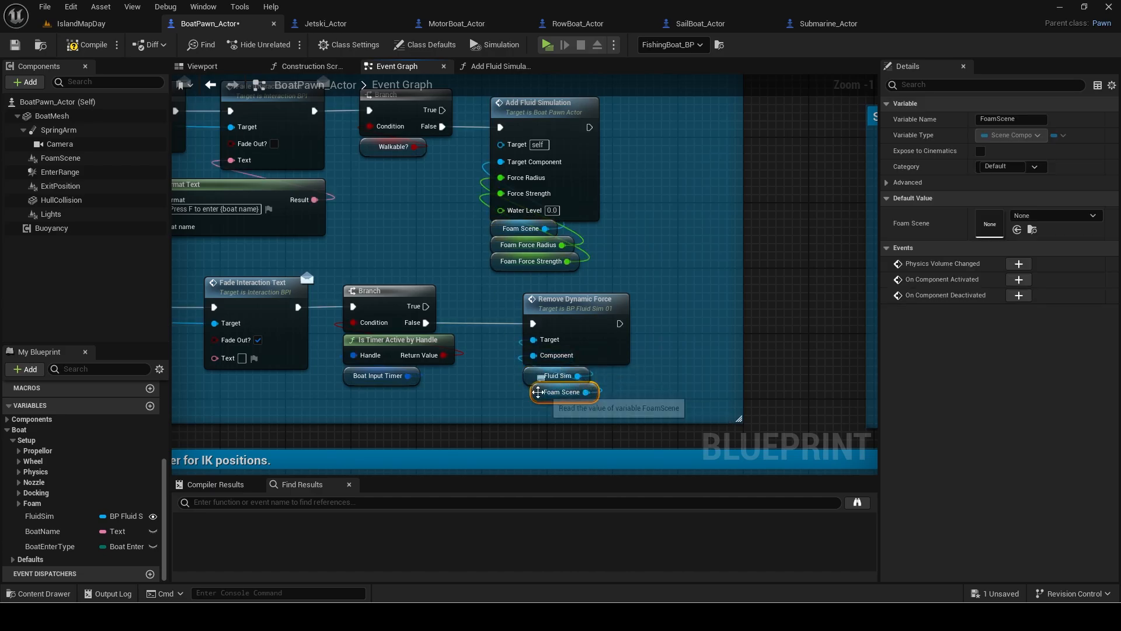
{"action": "scroll", "scroll_direction": "down", "scroll_amount": 3}
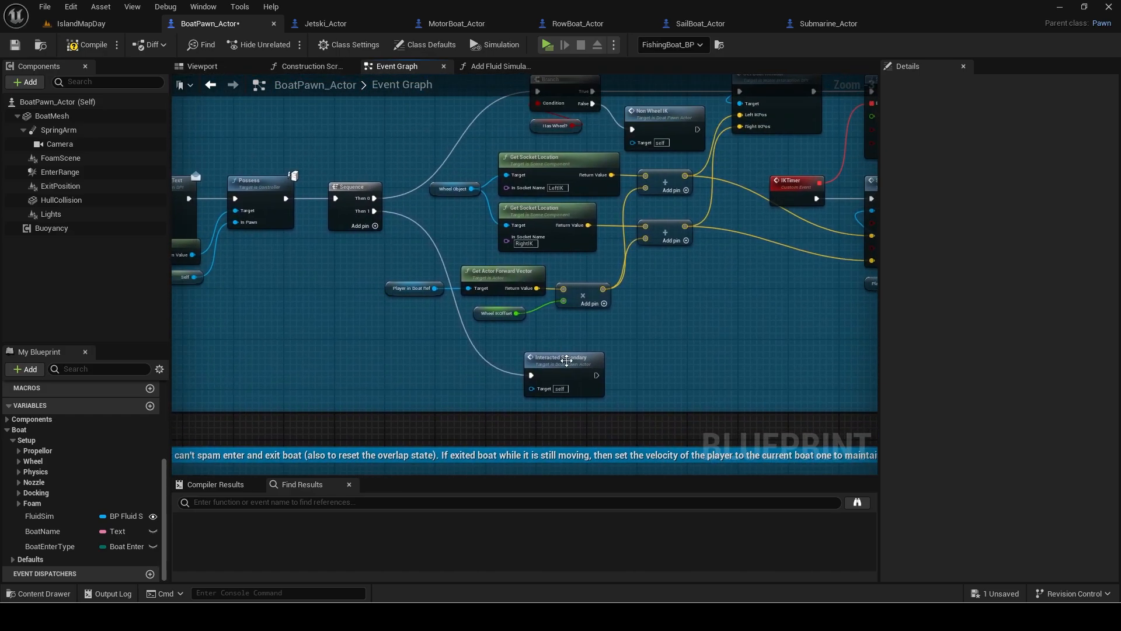
{"action": "scroll", "scroll_direction": "down", "scroll_amount": 3}
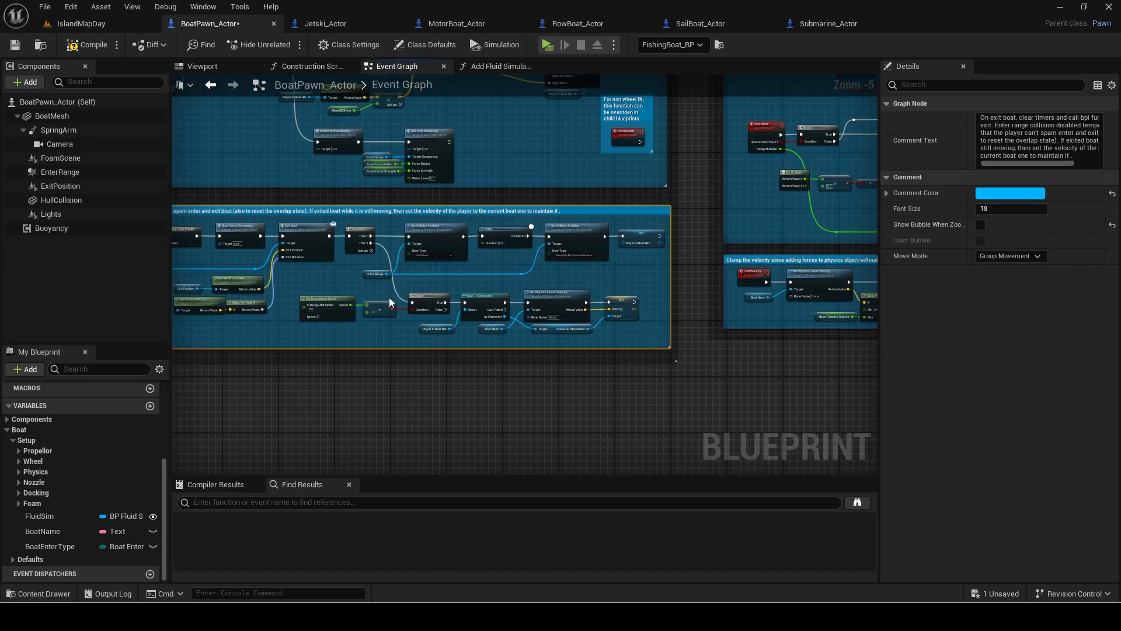
{"action": "scroll", "scroll_direction": "down", "scroll_amount": 3}
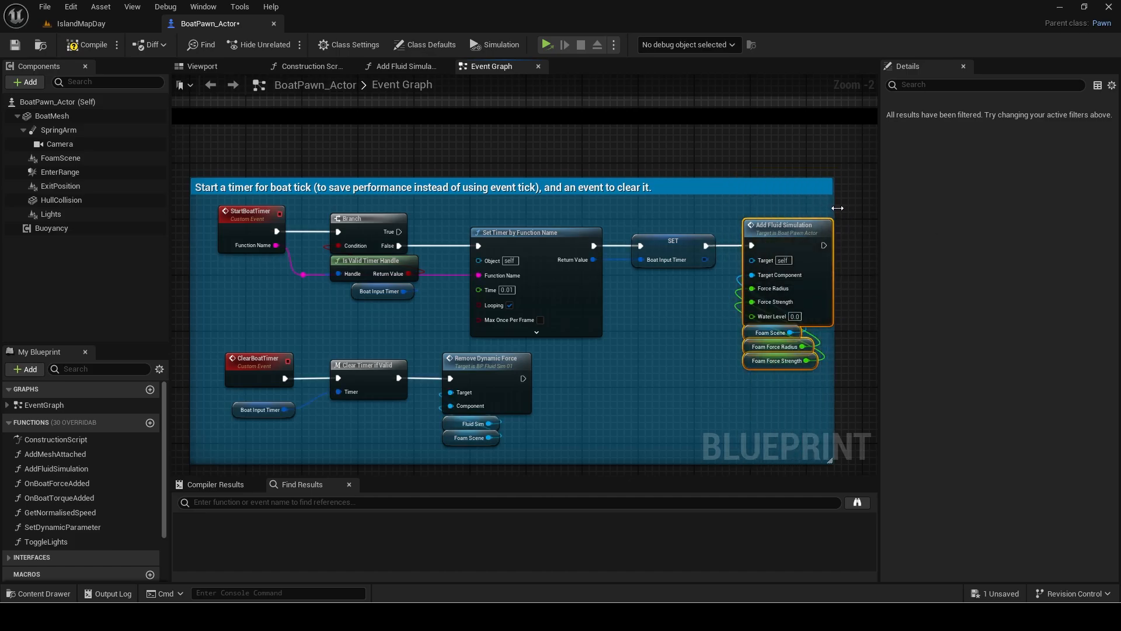
{"action": "left_click", "coordinate": [324, 23]}
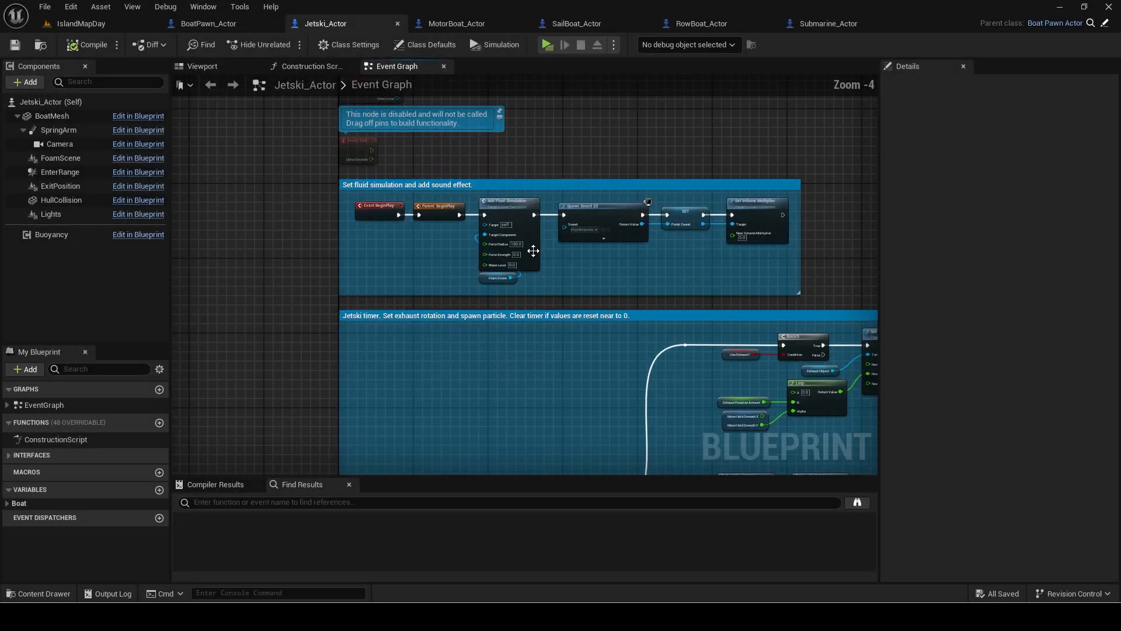
Set Jetski_Actor foam radius 150 and strength 0.6, drop BeginPlay's Add Fluid Simulation, close
{"action": "left_click", "coordinate": [429, 44]}
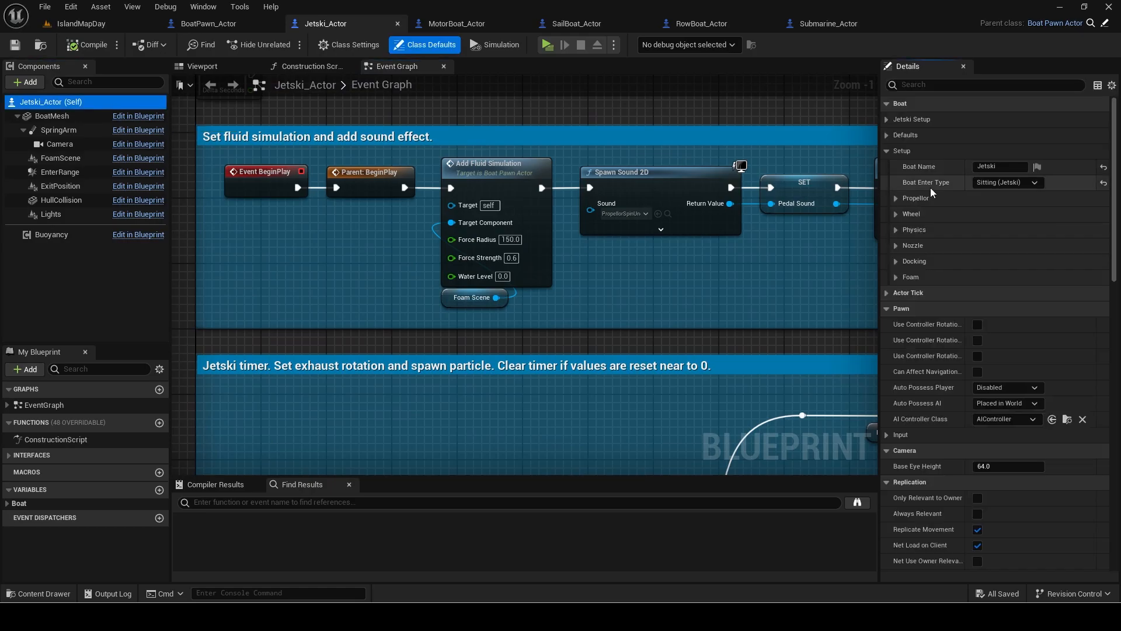
{"action": "left_click", "coordinate": [896, 277]}
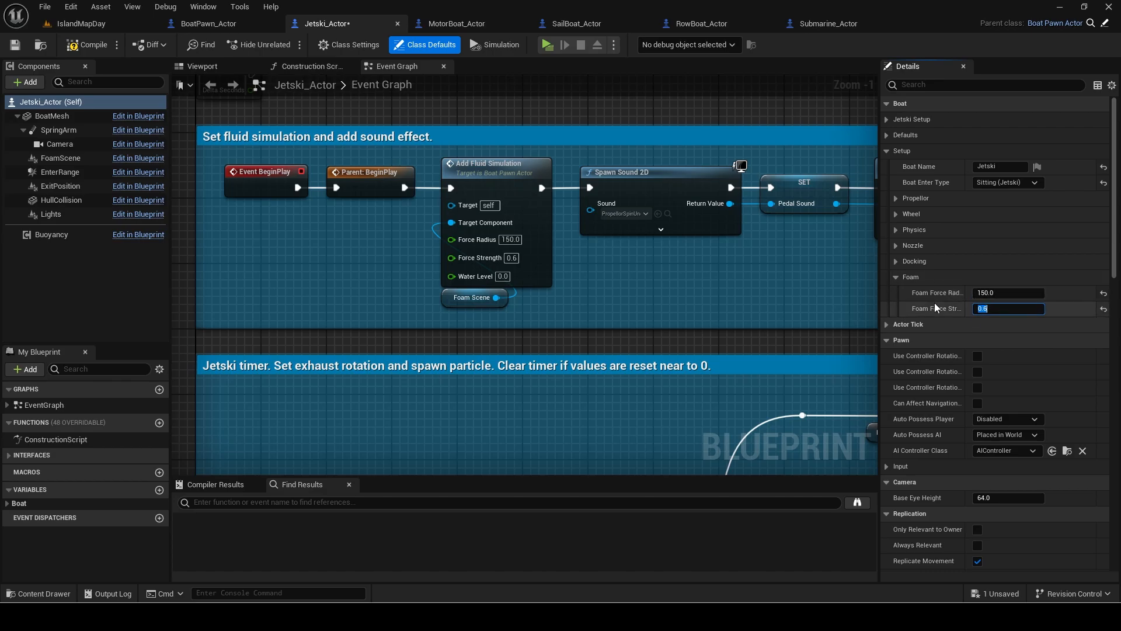
{"action": "left_click", "coordinate": [496, 163]}
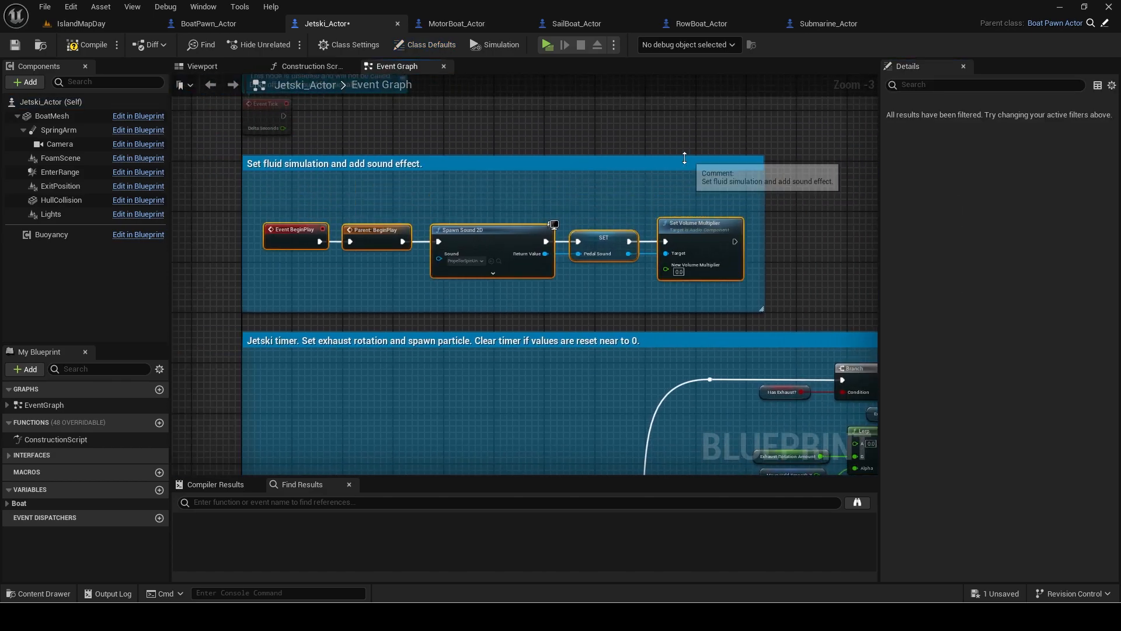
{"action": "left_click", "coordinate": [329, 22]}
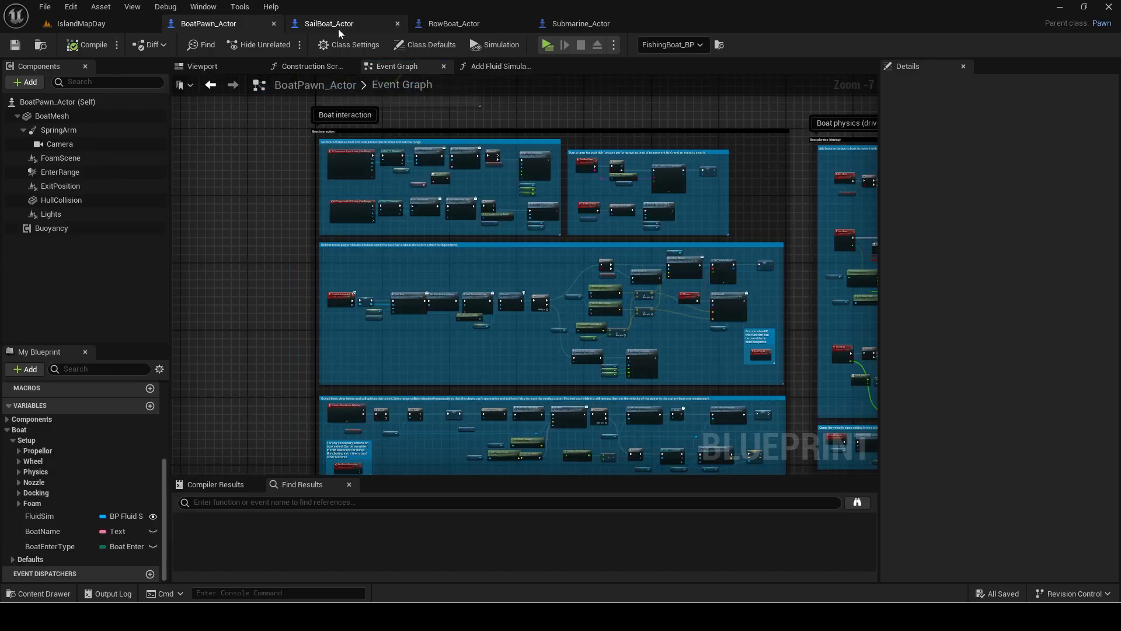
Close SailBoat_Actor and move RowBoat_Actor's Add Fluid Simulation nodes from BeginPlay to the interaction Sequence
{"action": "left_click", "coordinate": [329, 24]}
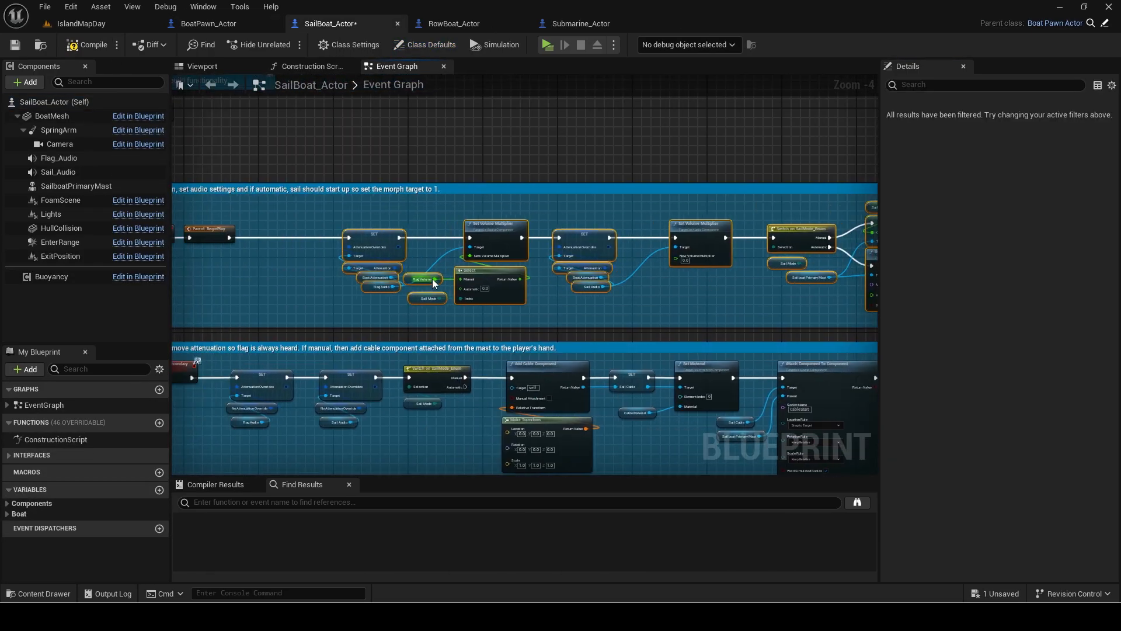
{"action": "left_click", "coordinate": [329, 23]}
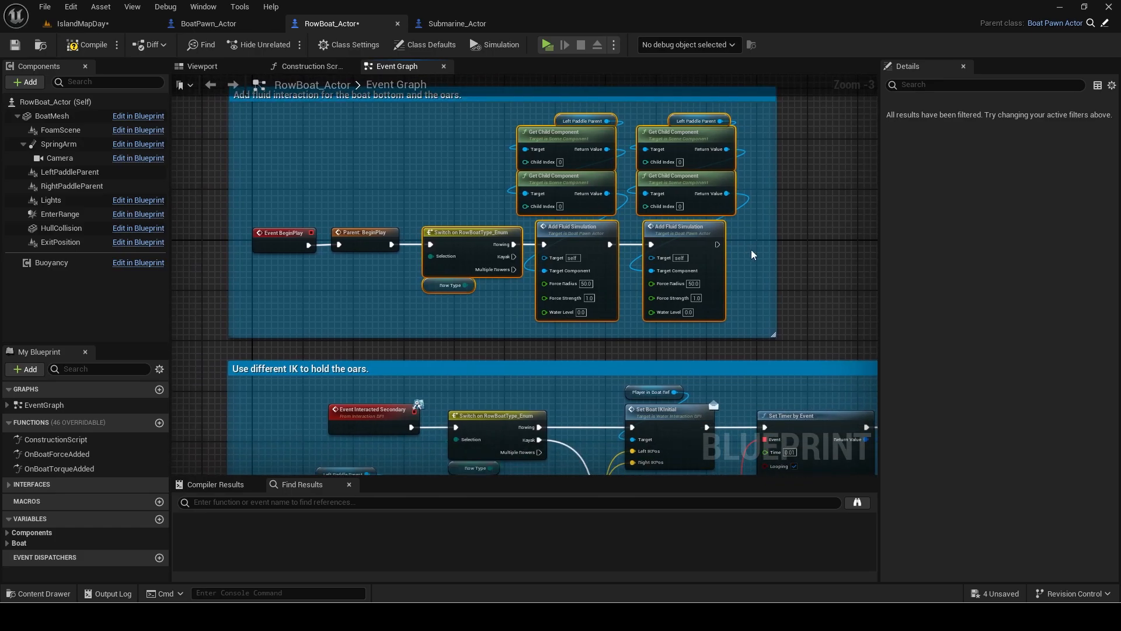
{"action": "scroll", "scroll_direction": "down", "scroll_amount": 3}
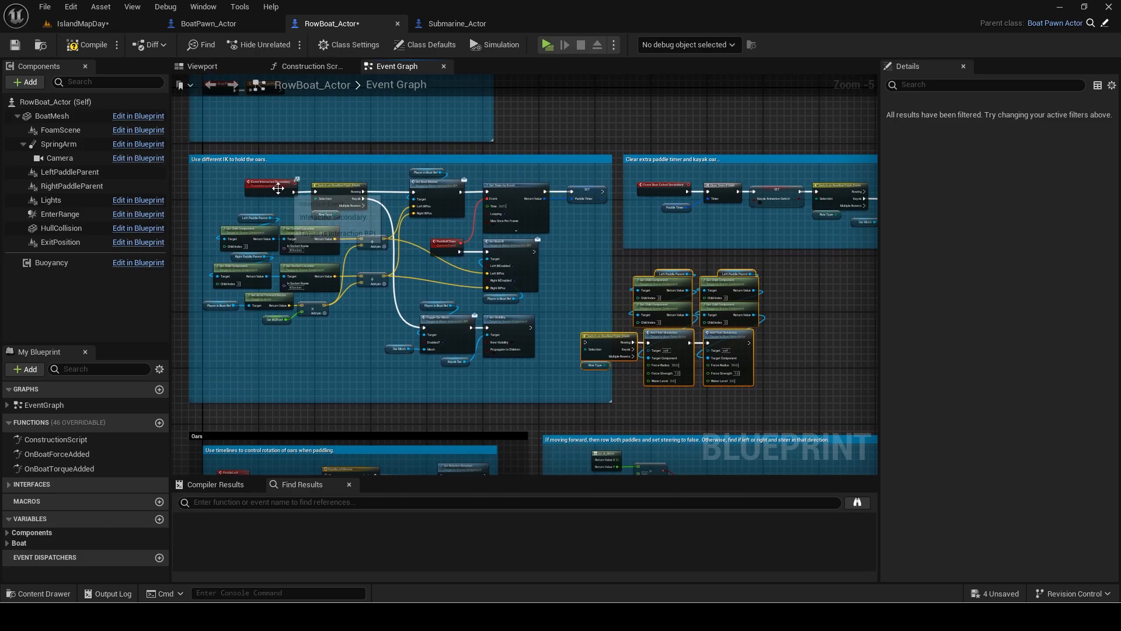
{"action": "scroll", "scroll_direction": "down", "scroll_amount": 3}
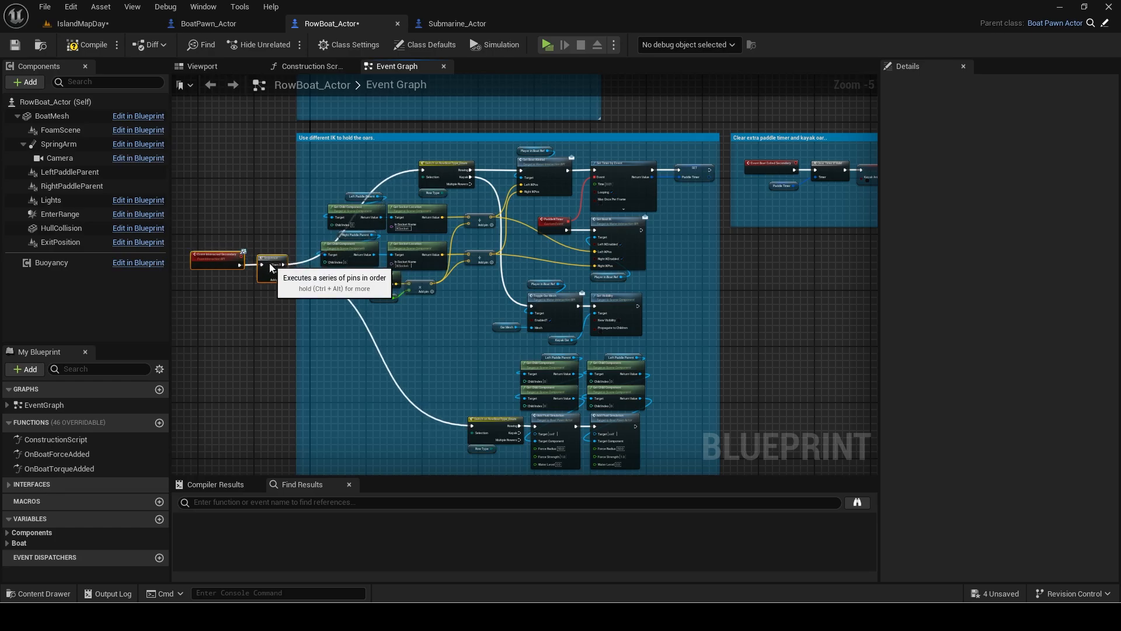
{"action": "scroll", "scroll_direction": "down", "scroll_amount": 3}
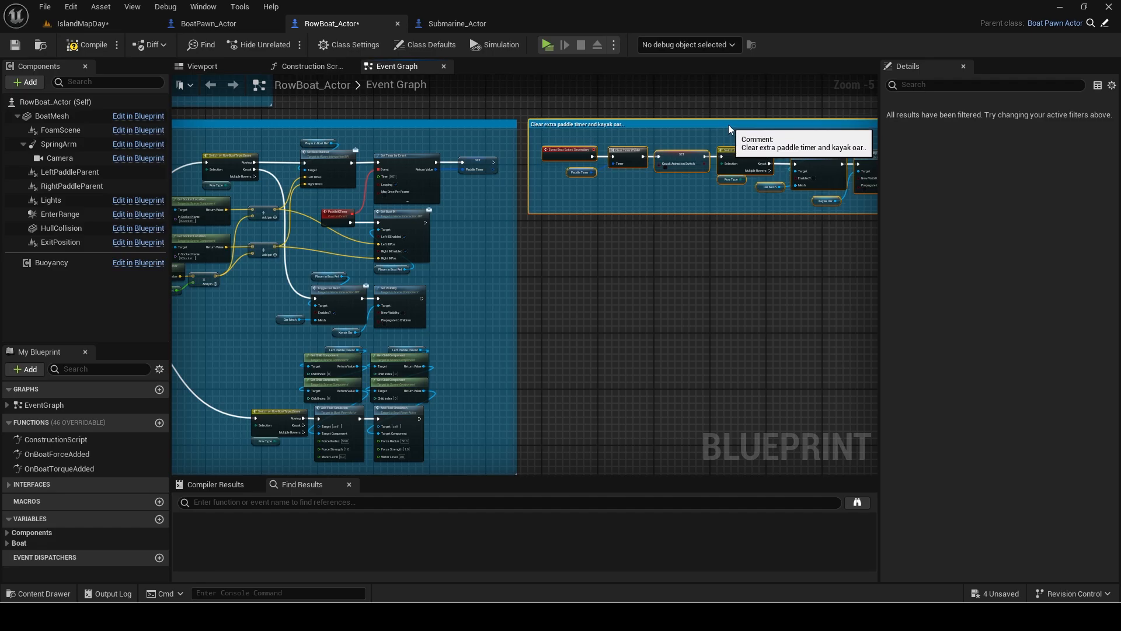
{"action": "type", "text": "ge"}
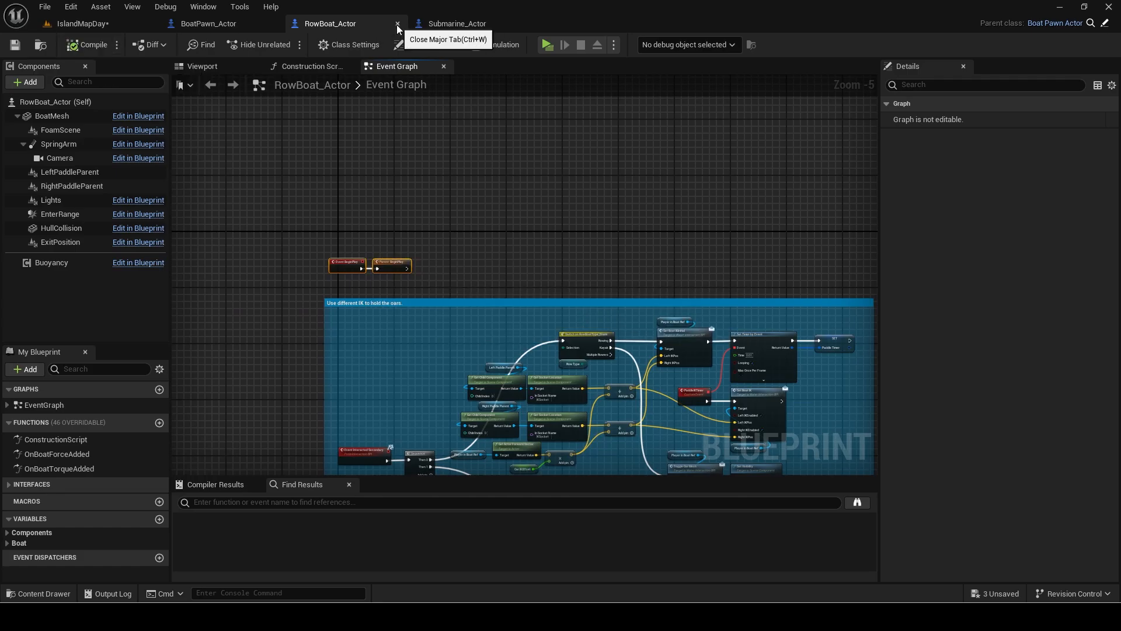
{"action": "left_click", "coordinate": [398, 23]}
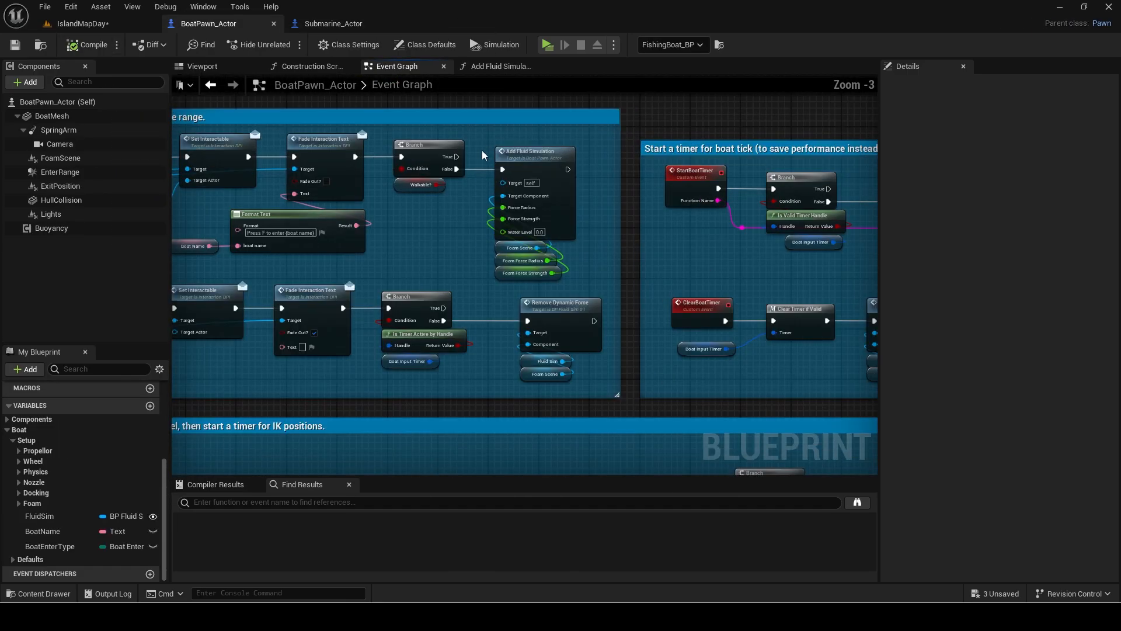
Replace Submarine_Actor's fluid simulation nodes with Remove Dynamic Force and variable-driven Add Fluid Simulation
{"action": "left_click", "coordinate": [332, 22]}
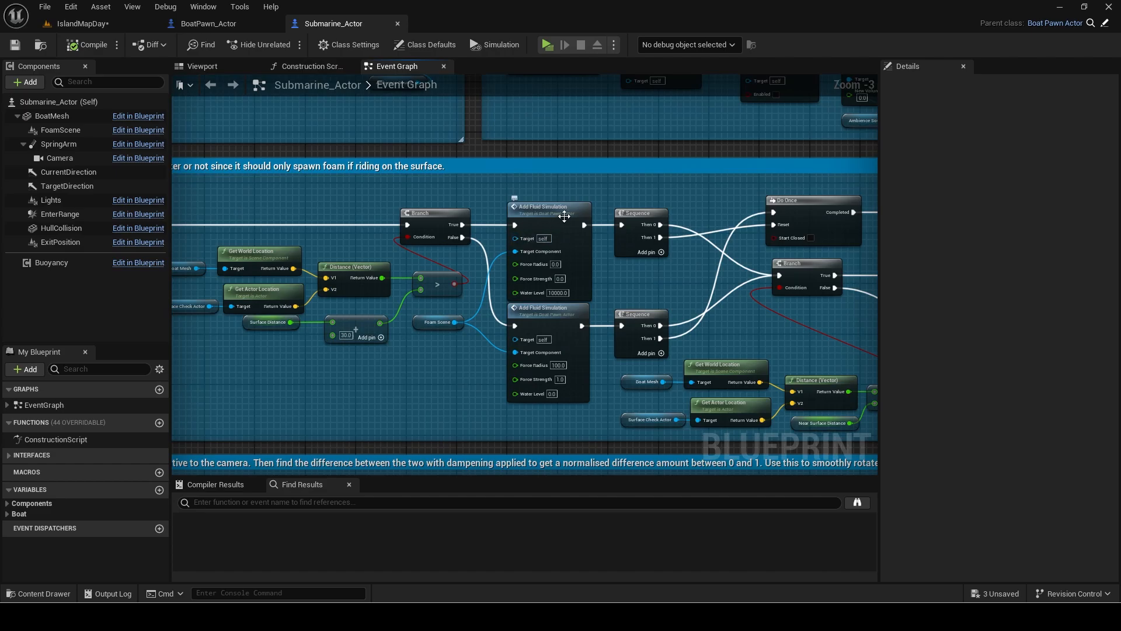
{"action": "key", "text": "Delete"}
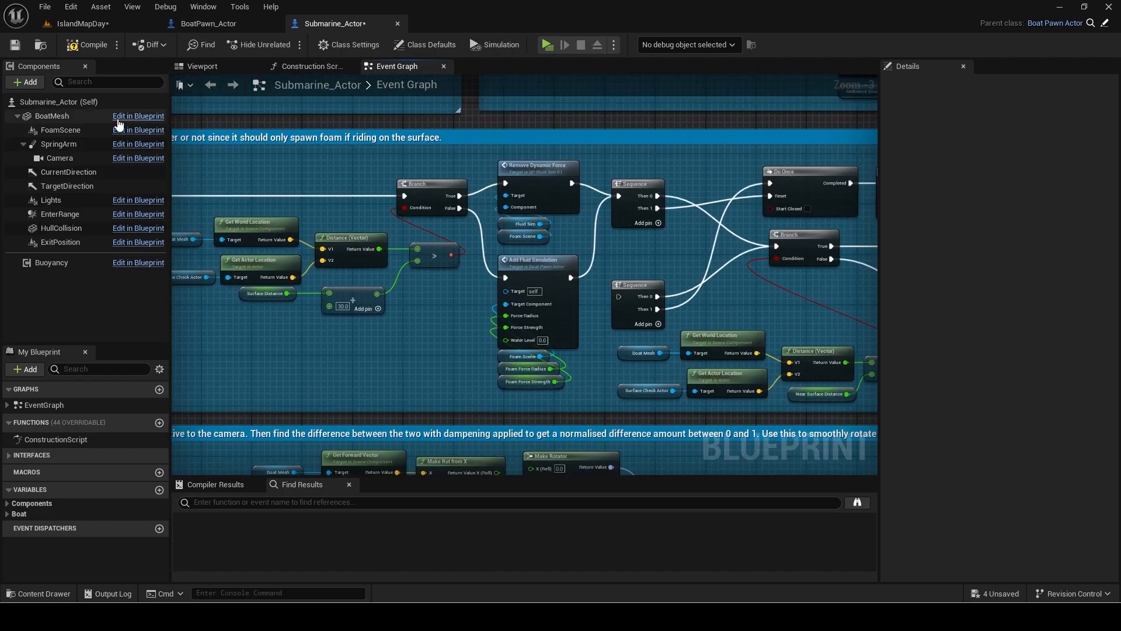
{"action": "left_click", "coordinate": [425, 44]}
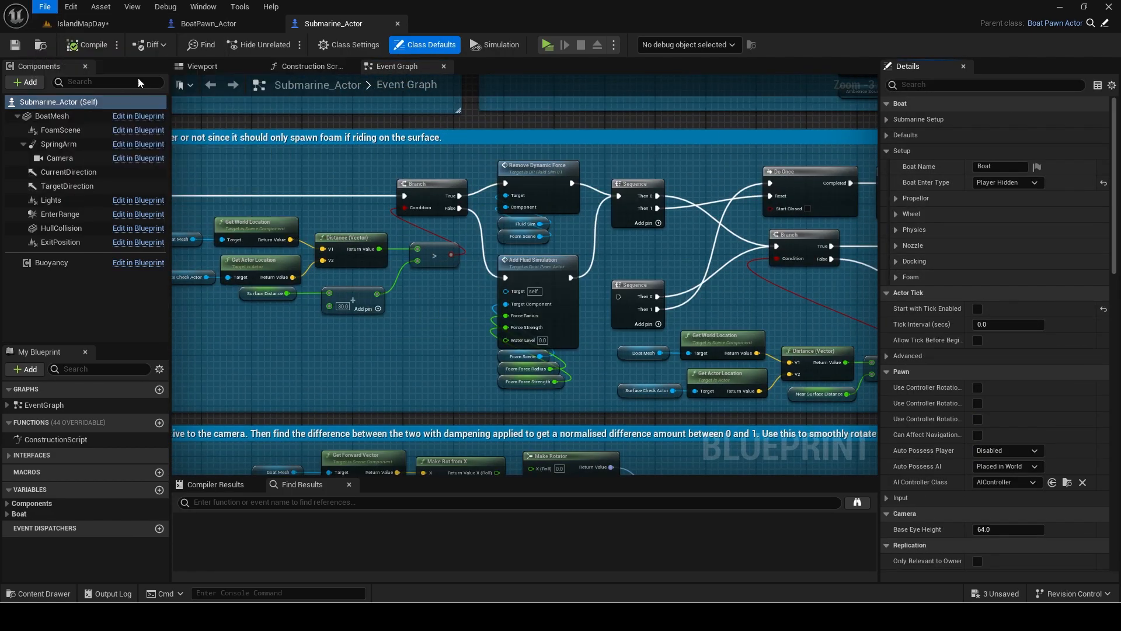
{"action": "left_click", "coordinate": [208, 23]}
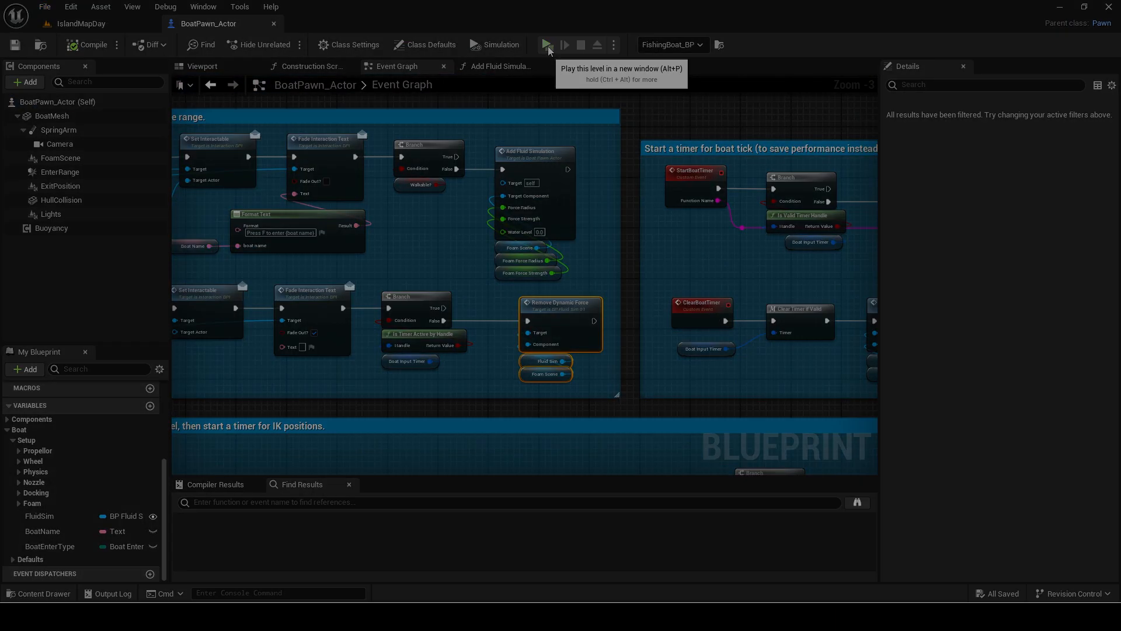
{"action": "left_click", "coordinate": [548, 44]}
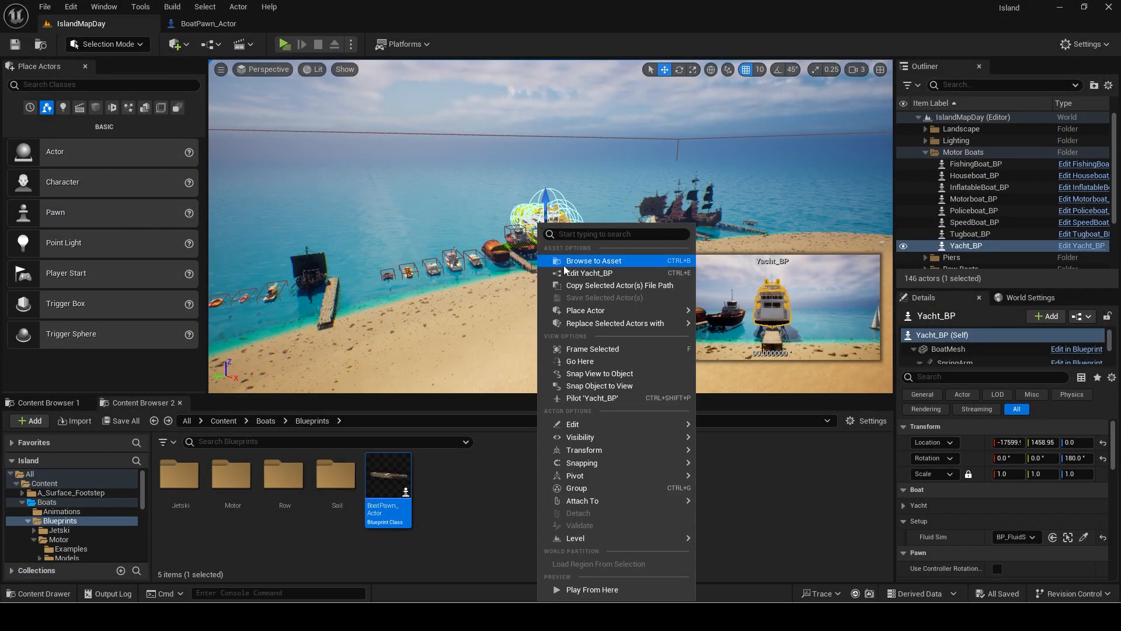
Open Yacht_BP and Houseboat_BP, set houseboat foam radius 300 and strength 1.5, and compile
{"action": "left_click", "coordinate": [590, 273]}
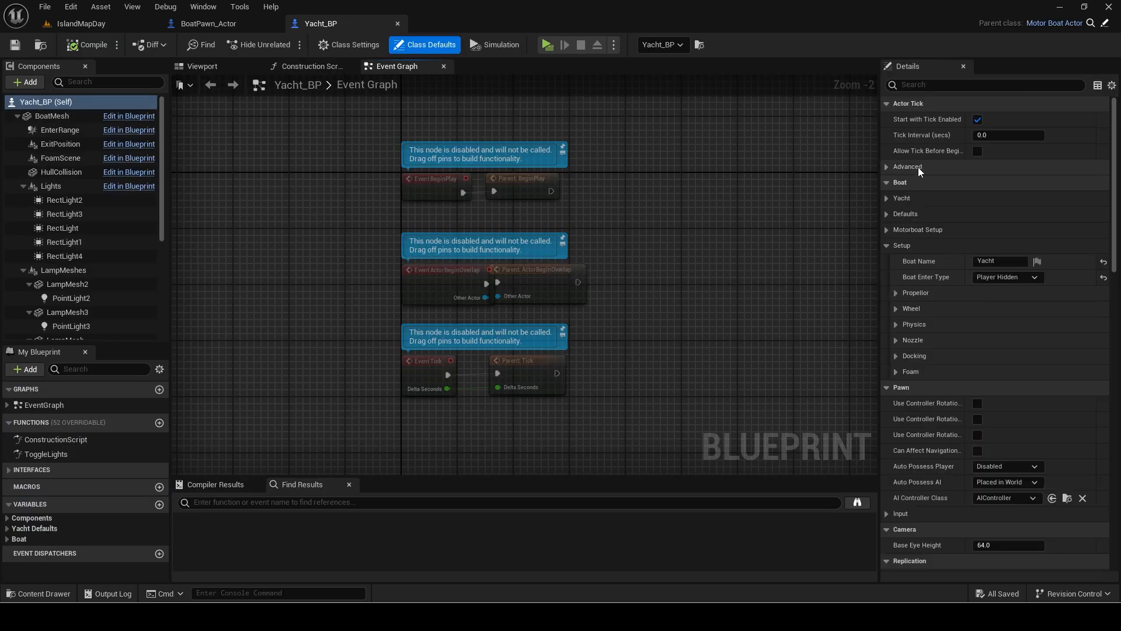
{"action": "left_click", "coordinate": [912, 371]}
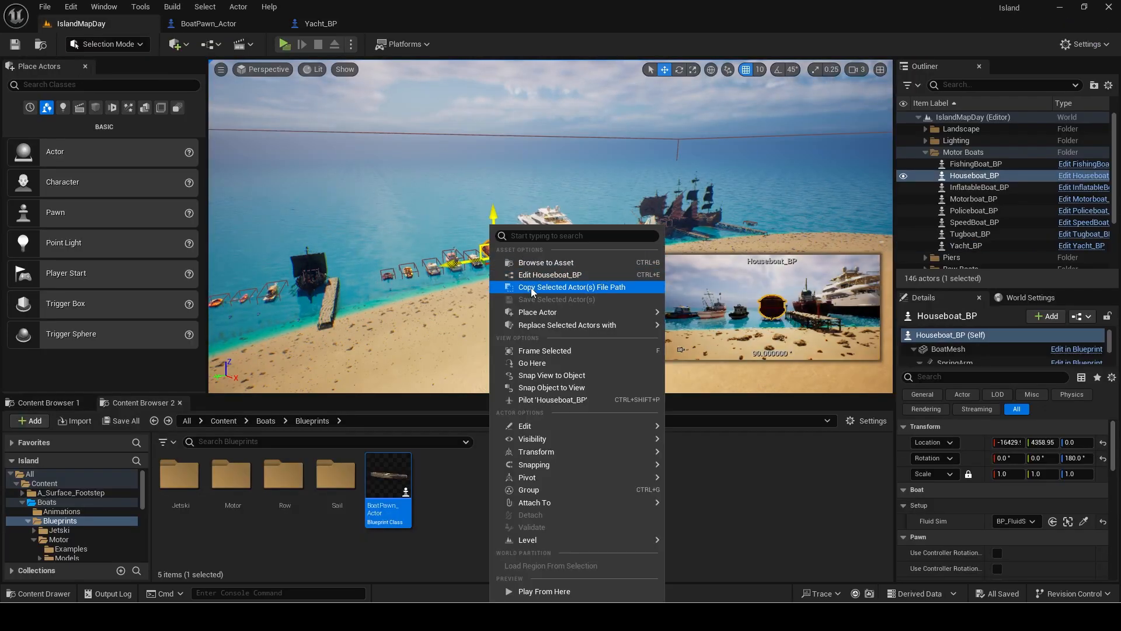
{"action": "left_click", "coordinate": [550, 274]}
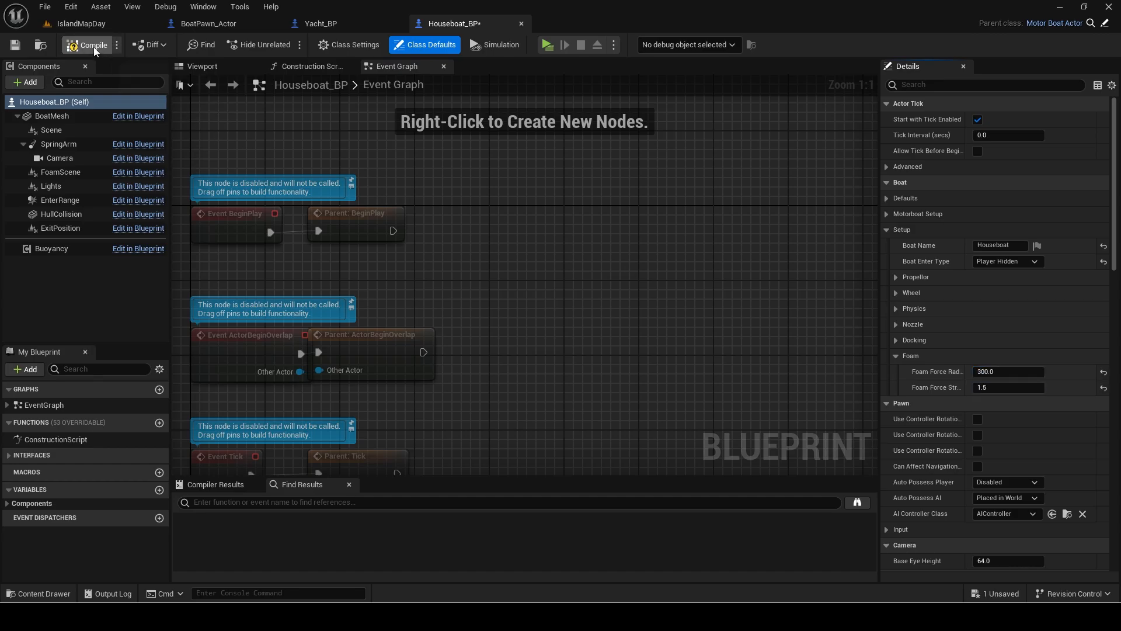
{"action": "left_click", "coordinate": [547, 44]}
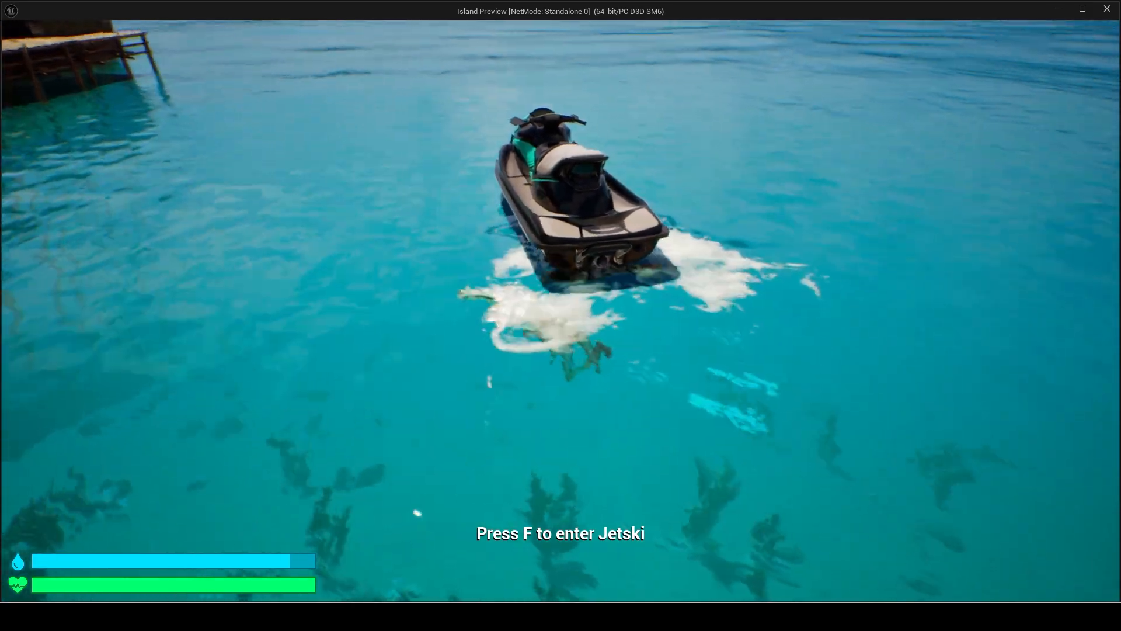
Board the jetski with F and drive it to see its white foam wake
{"action": "key", "text": "f"}
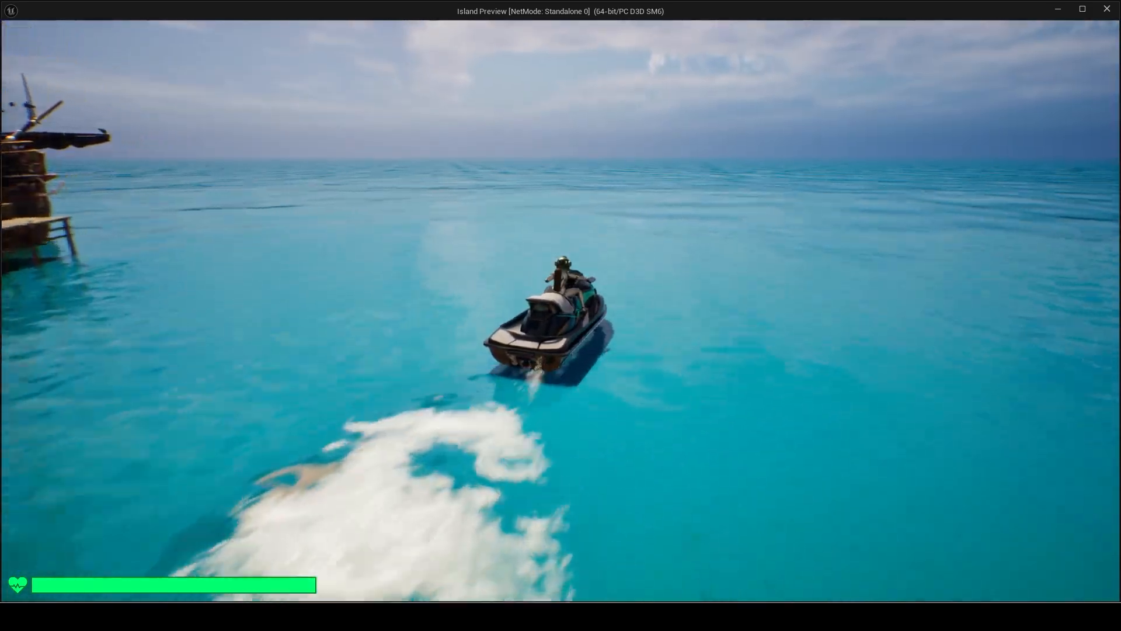